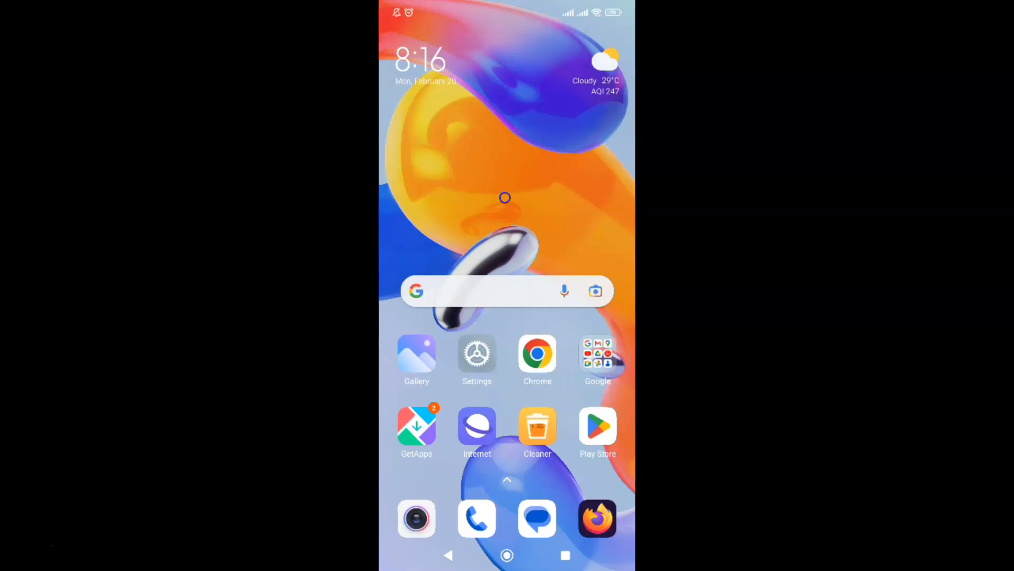
mouse_move(566, 174)
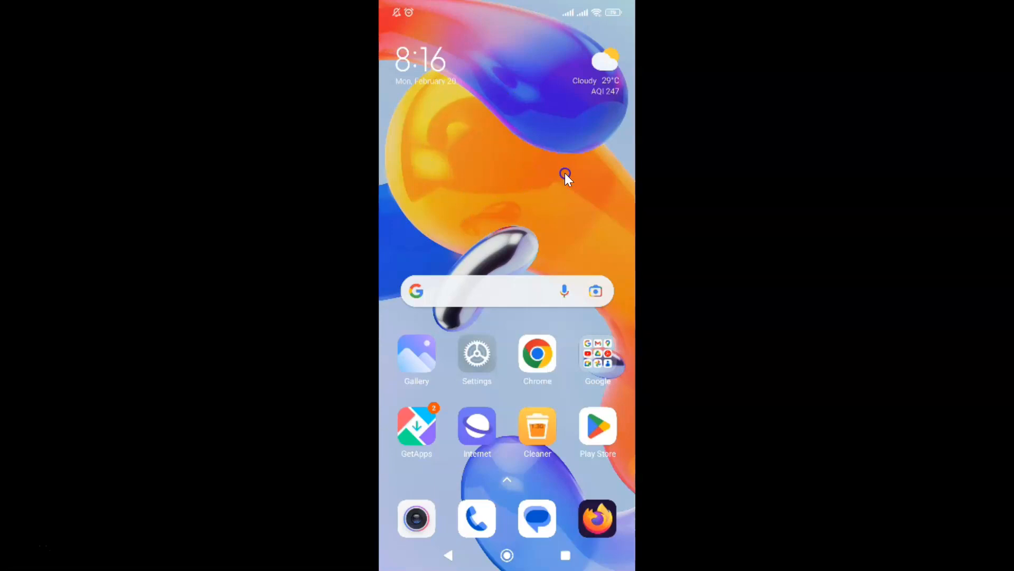
mouse_move(566, 183)
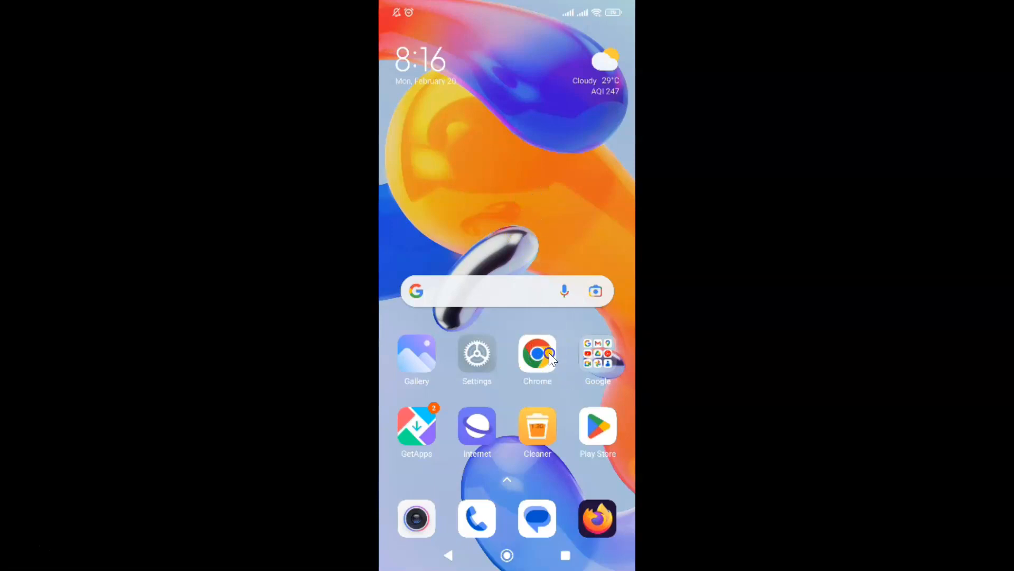
mouse_move(537, 360)
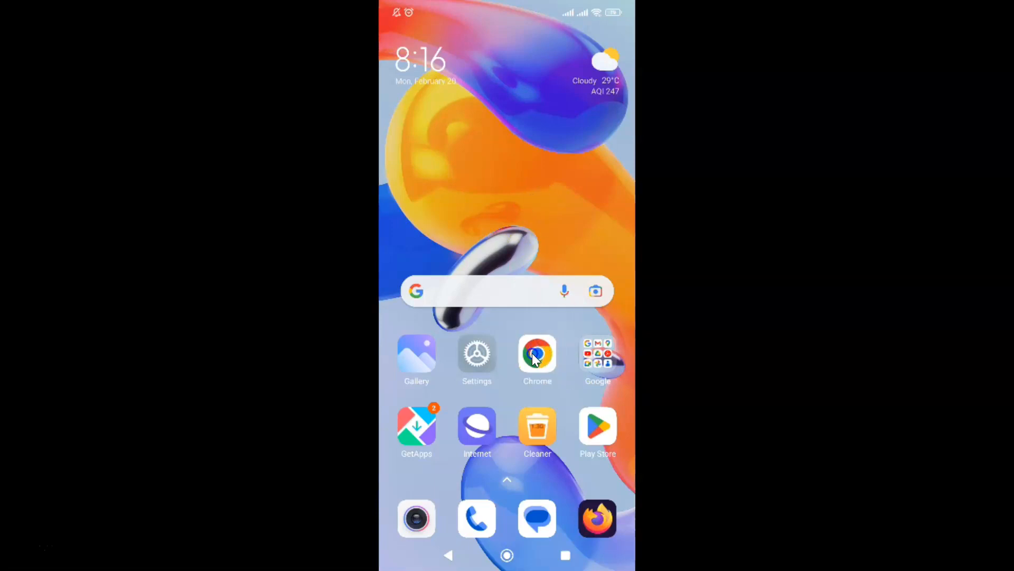
Launch Chrome and reach its Settings list via the three-dot menu.
left_click(537, 354)
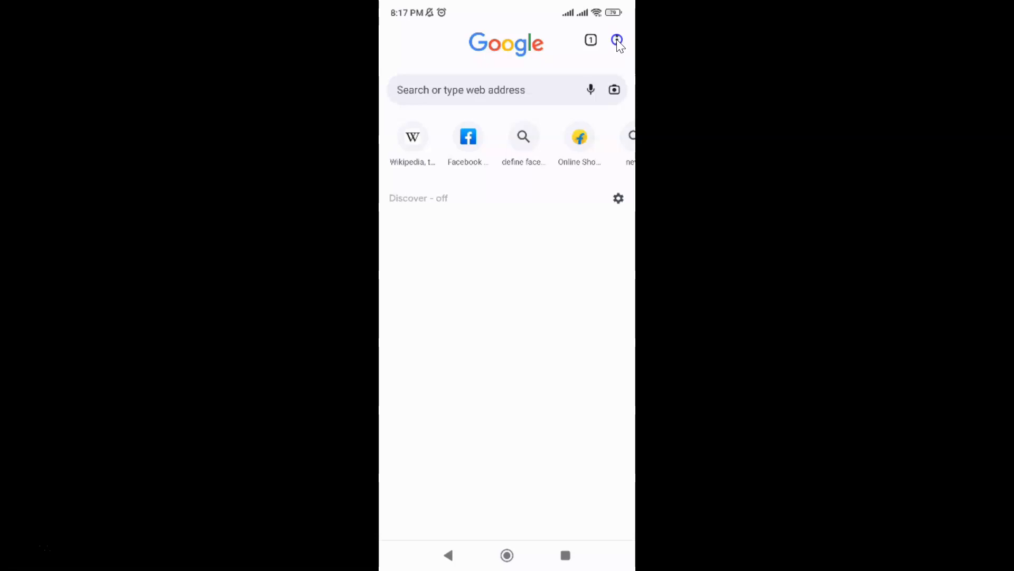
left_click(617, 41)
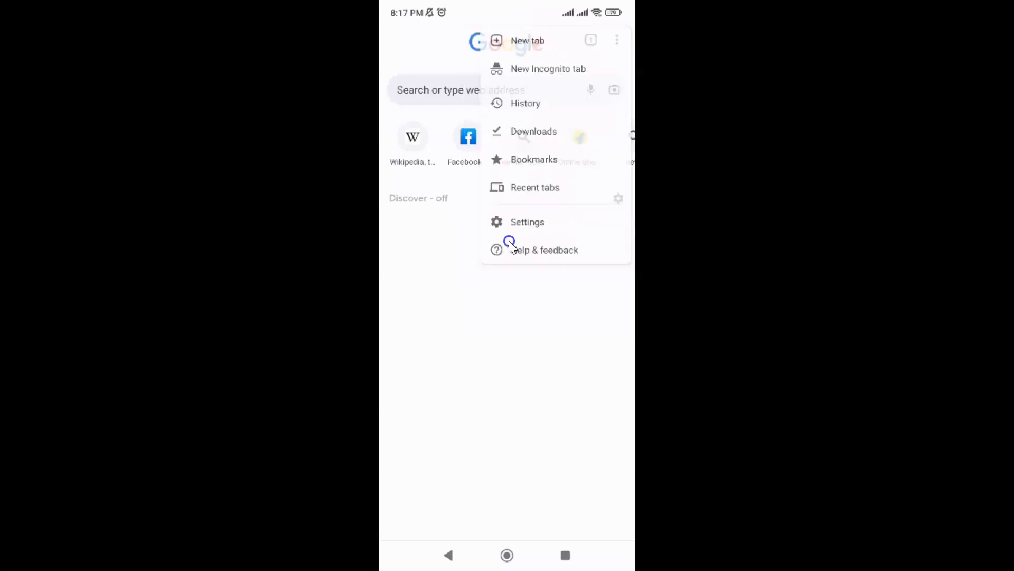
left_click(527, 221)
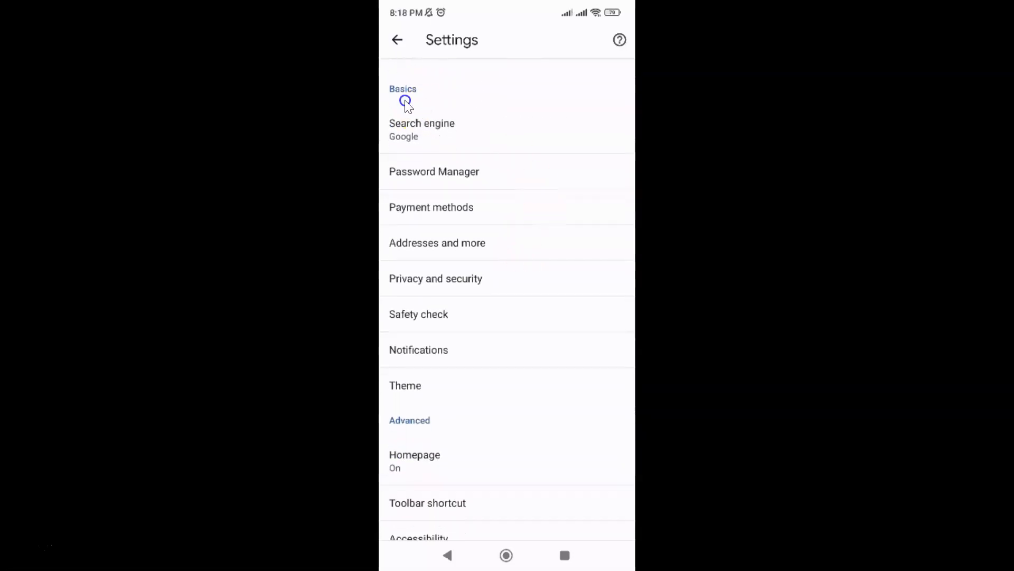
mouse_move(457, 252)
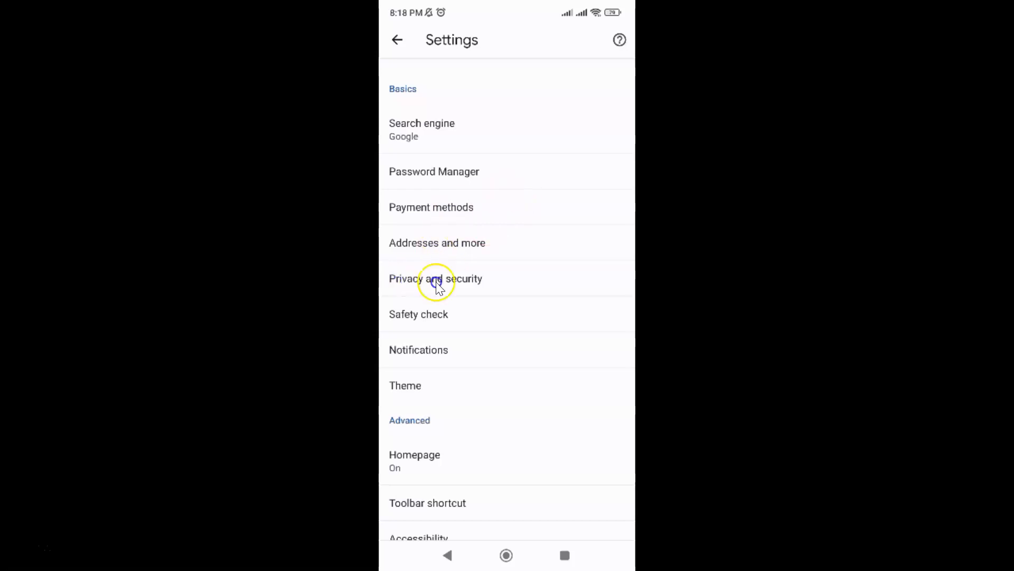
mouse_move(476, 286)
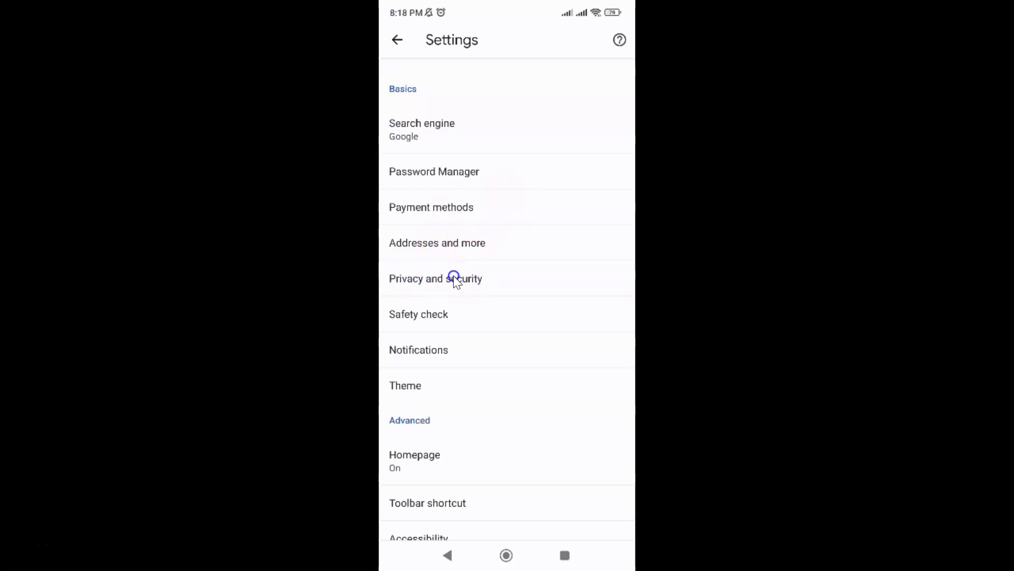
Go into Privacy and security, where the Access payment methods toggle lives.
left_click(436, 277)
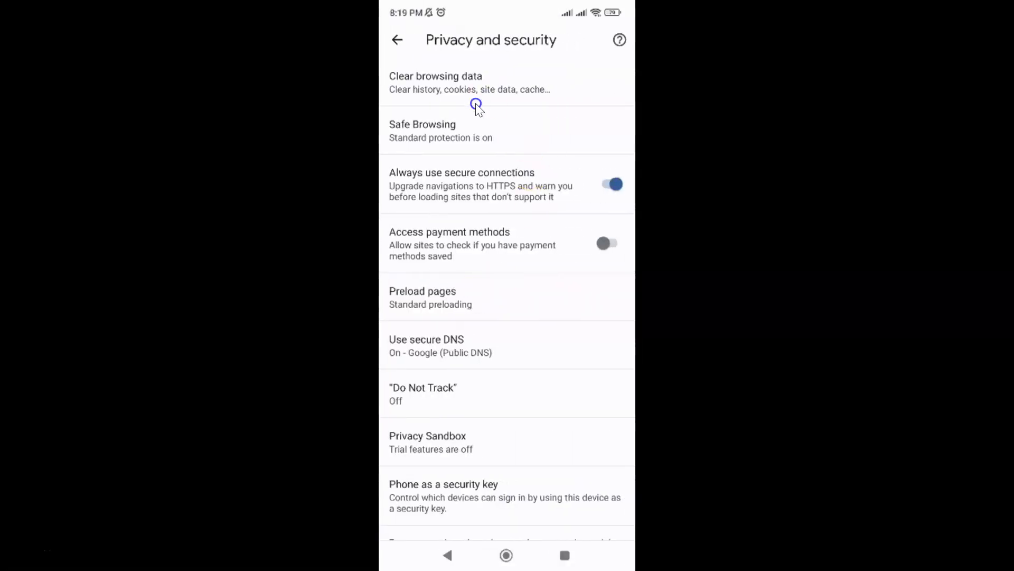
mouse_move(558, 52)
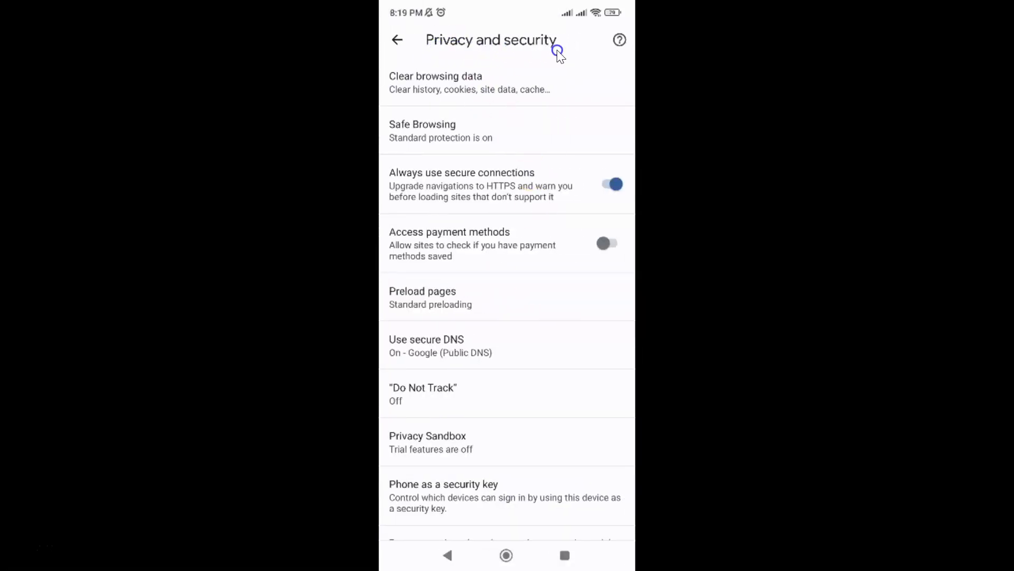
mouse_move(492, 226)
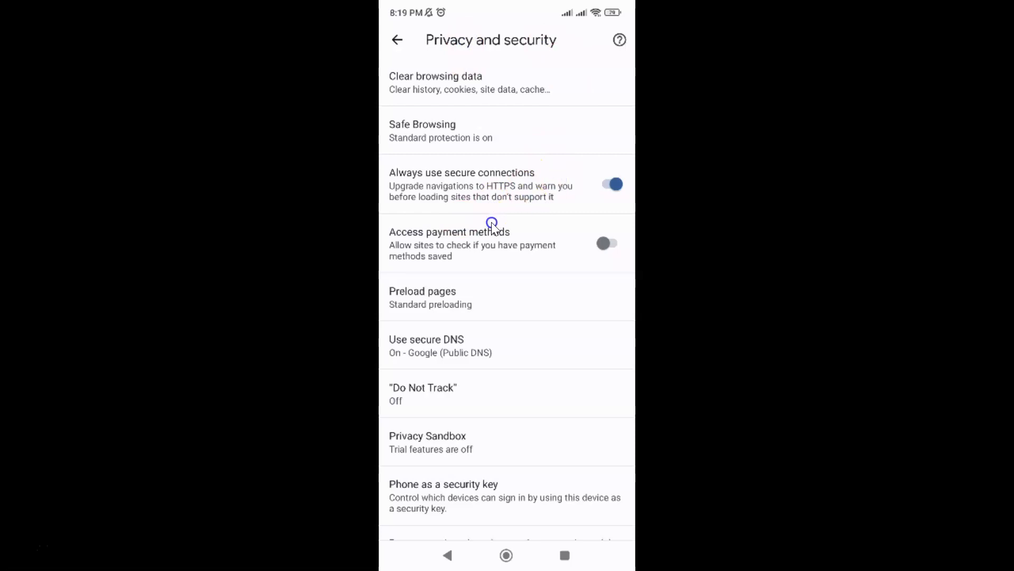
mouse_move(424, 243)
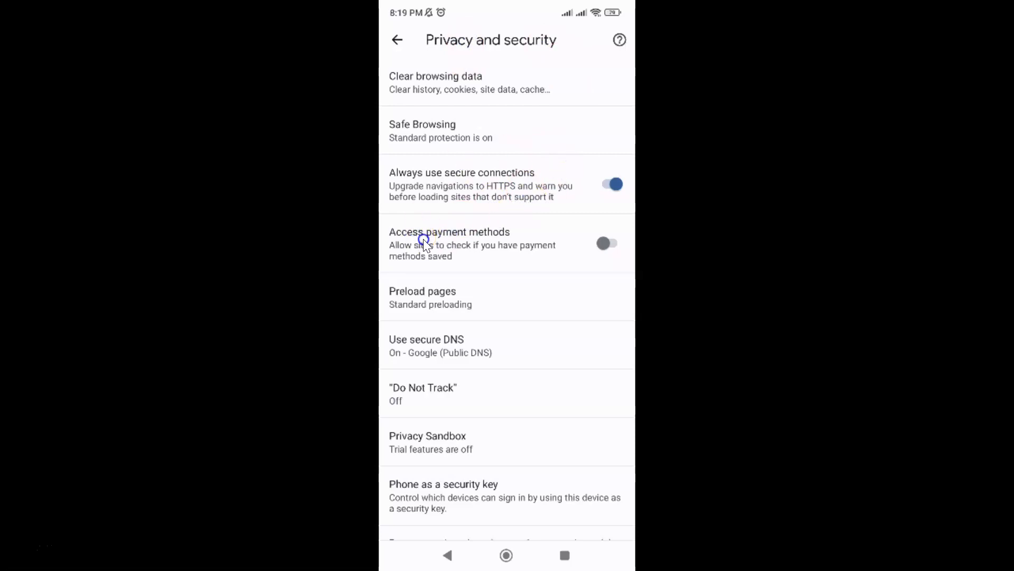
mouse_move(492, 243)
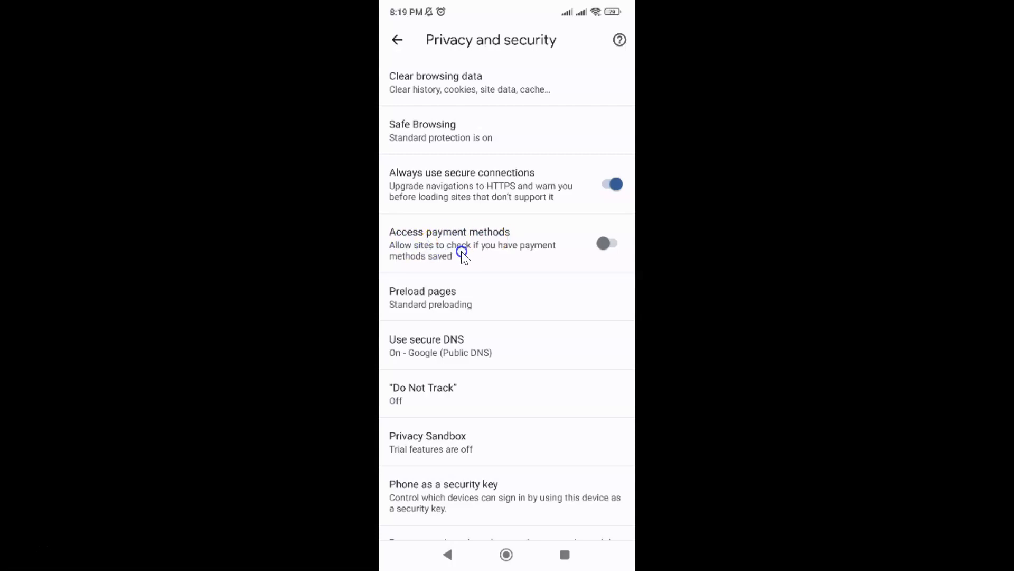
mouse_move(421, 262)
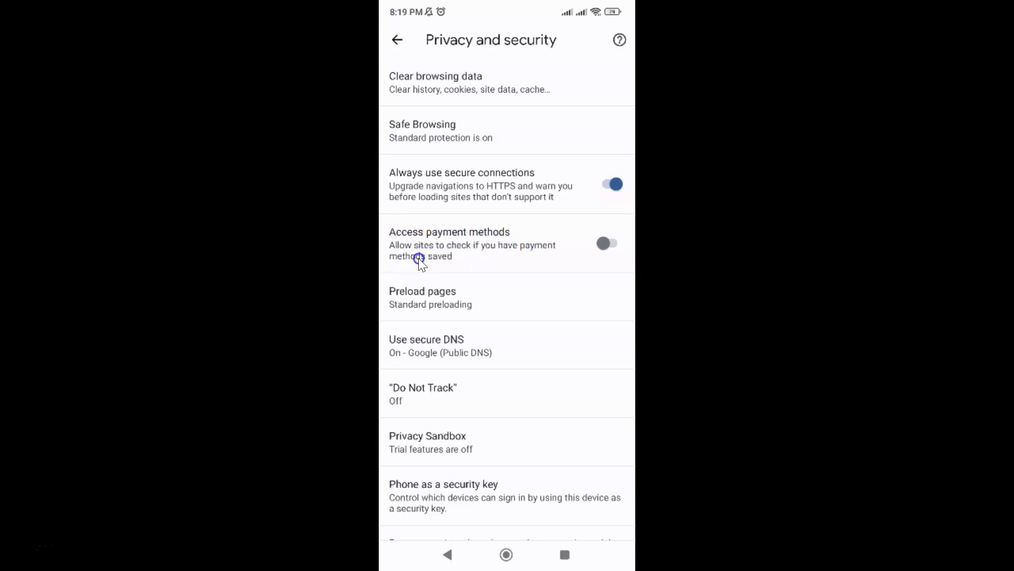
mouse_move(485, 241)
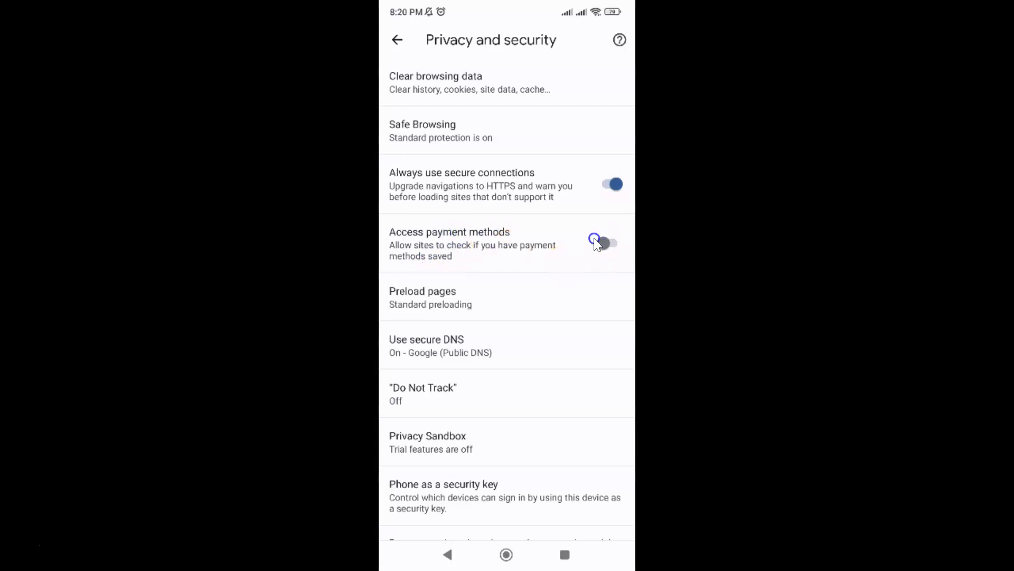
left_click(606, 243)
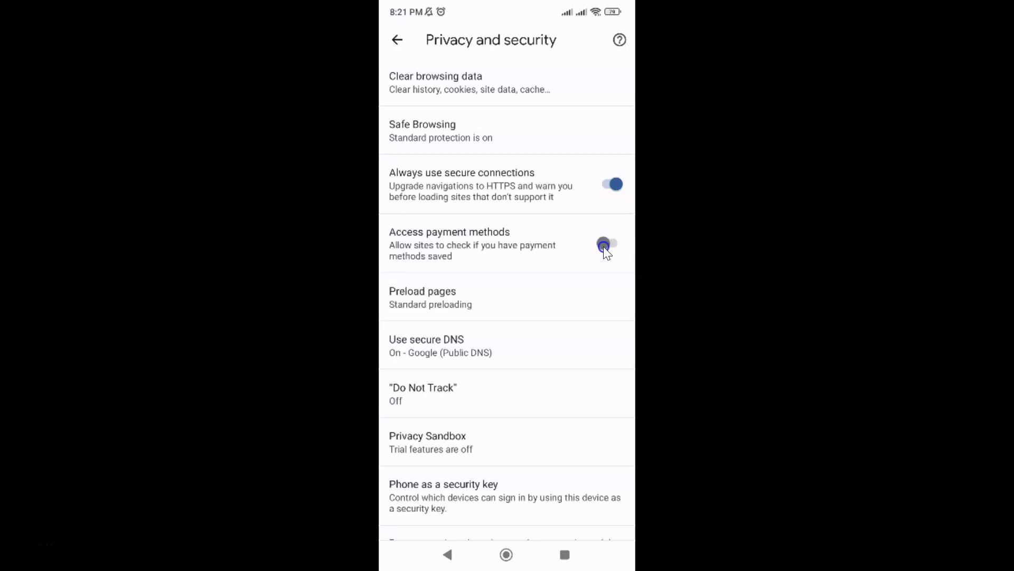
Switch the Access payment methods toggle on so sites can check for saved payment methods.
left_click(611, 244)
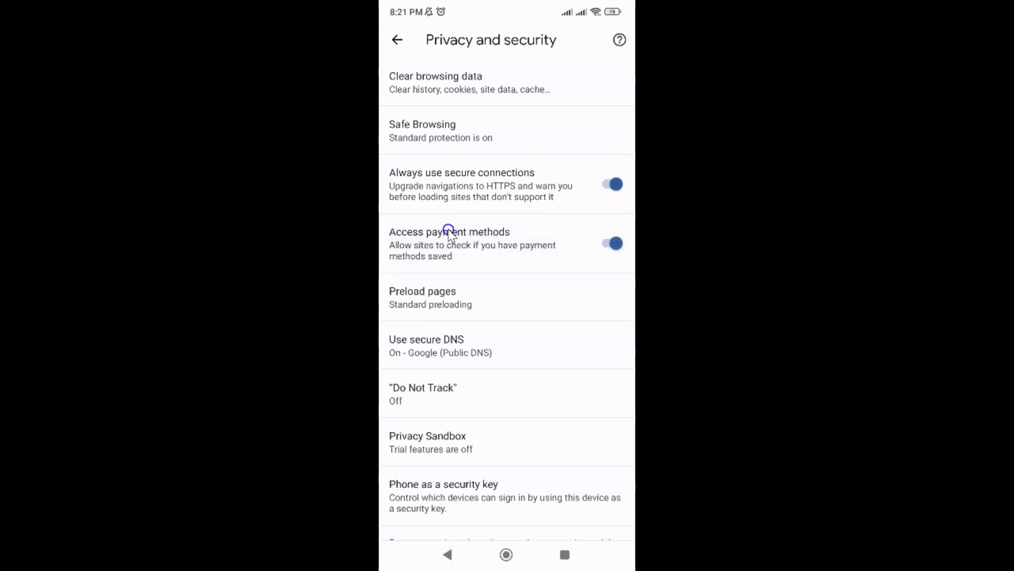
mouse_move(505, 235)
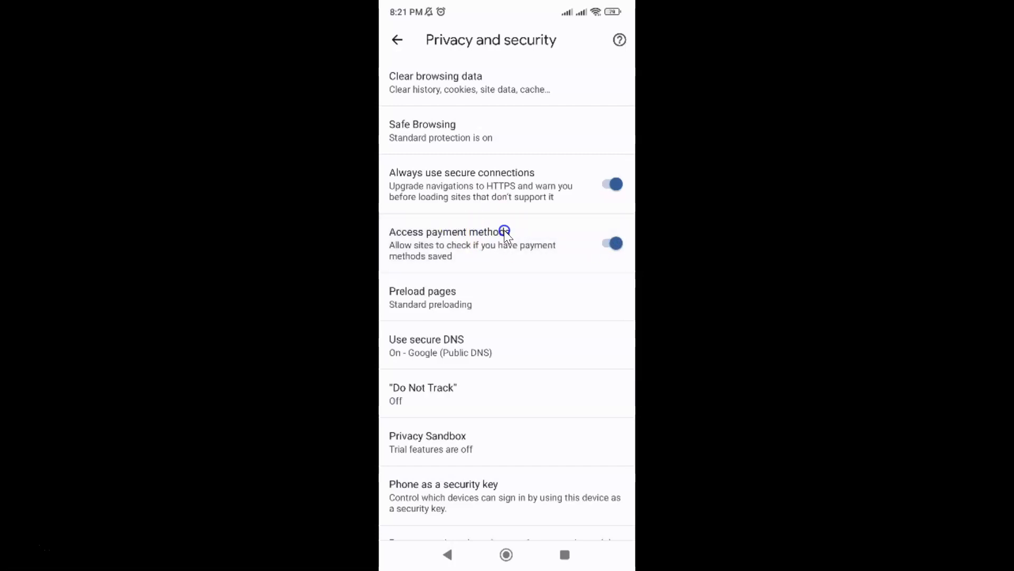
mouse_move(492, 241)
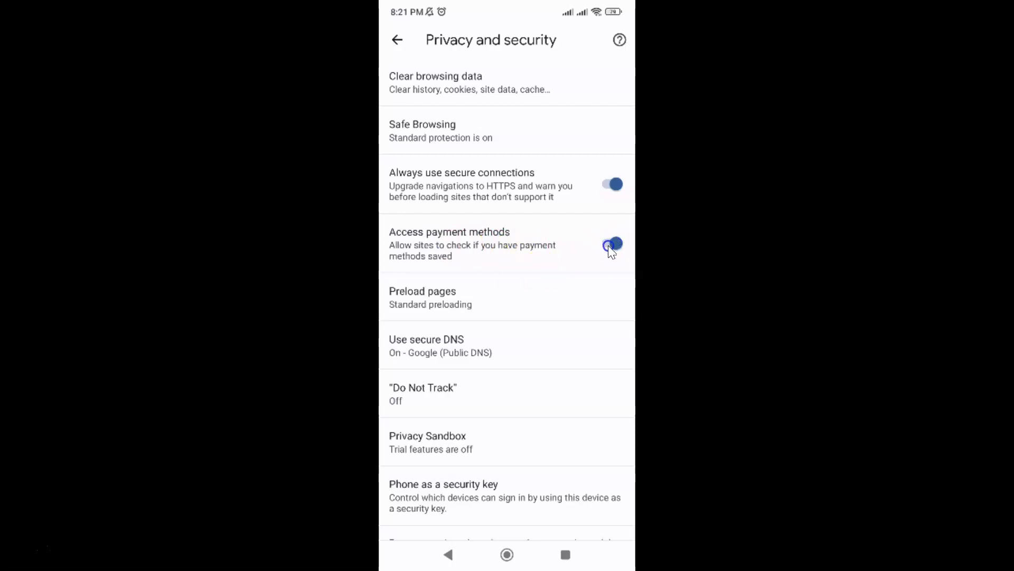
left_click(611, 244)
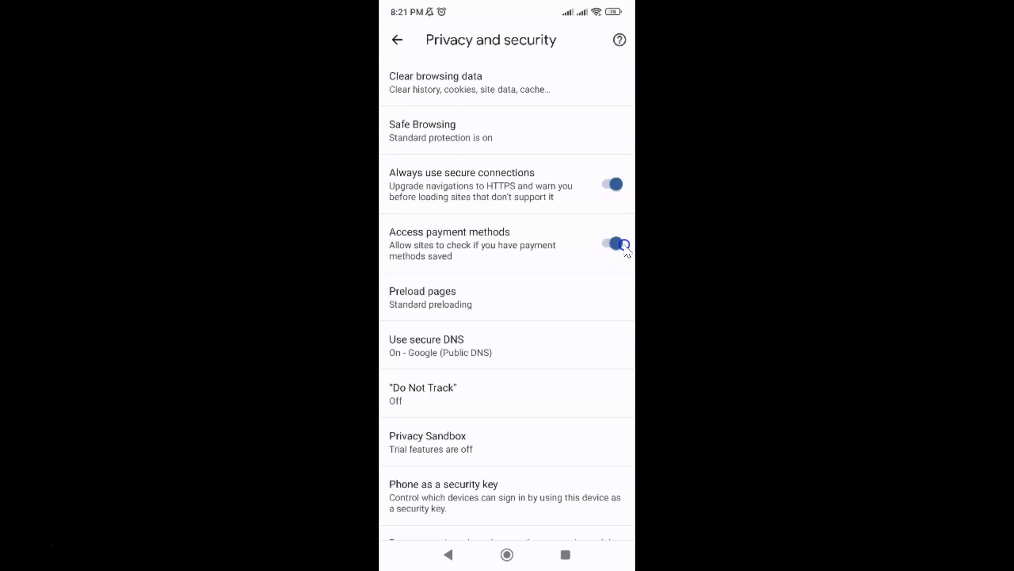
Switch the Access payment methods toggle back off.
left_click(611, 244)
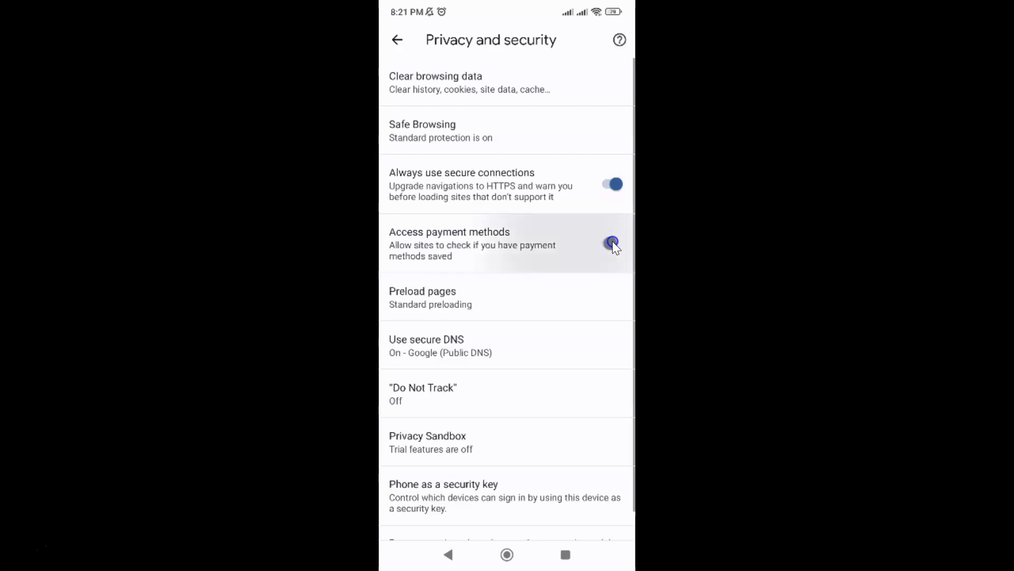
left_click(612, 243)
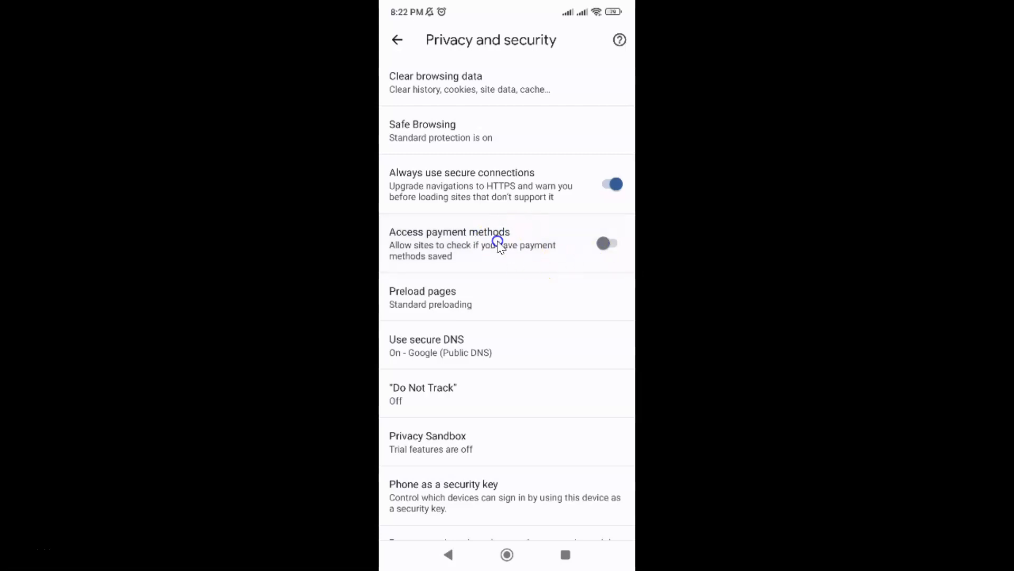
mouse_move(505, 239)
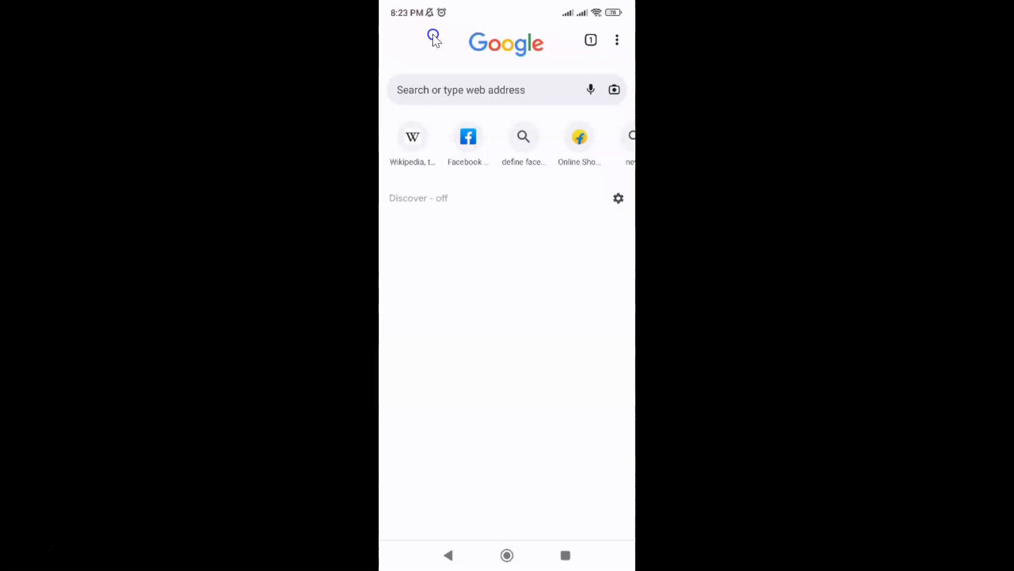
mouse_move(538, 198)
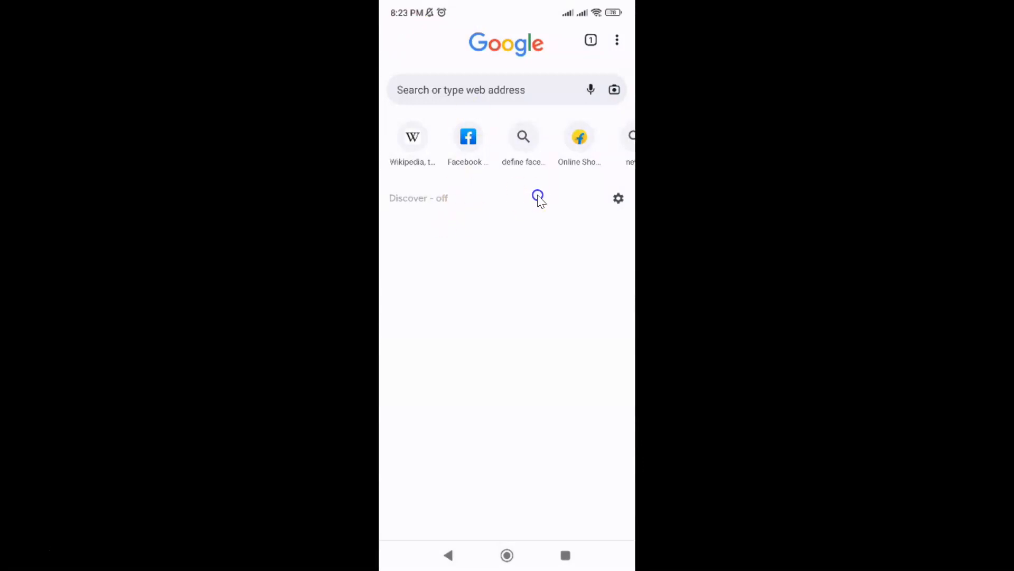